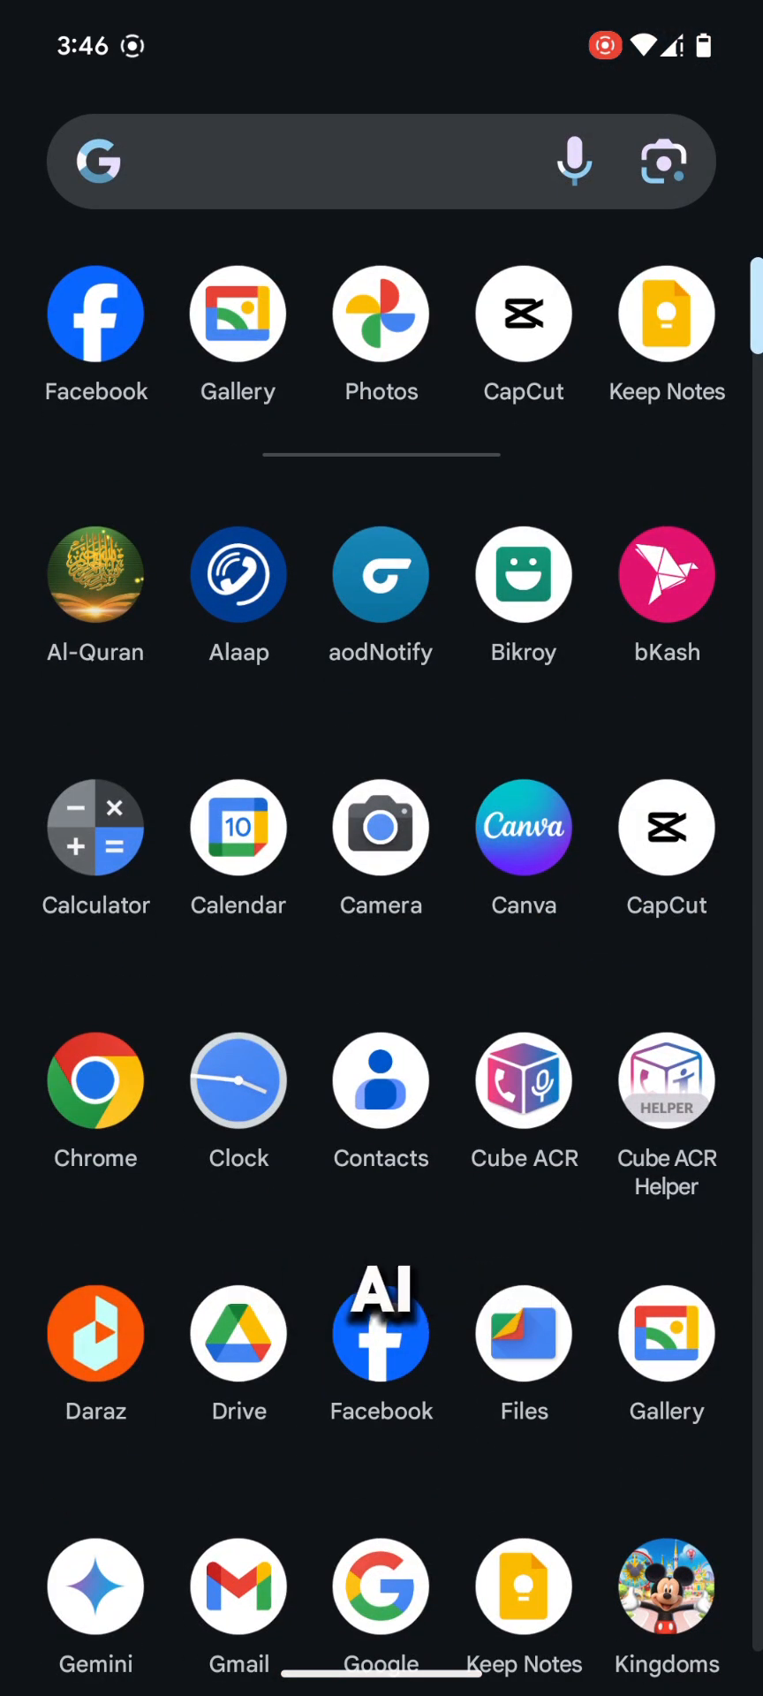
- Launch Google Photos and open the dusk landscape of silhouetted trees and huts
{"action": "left_click", "coordinate": [380, 311]}
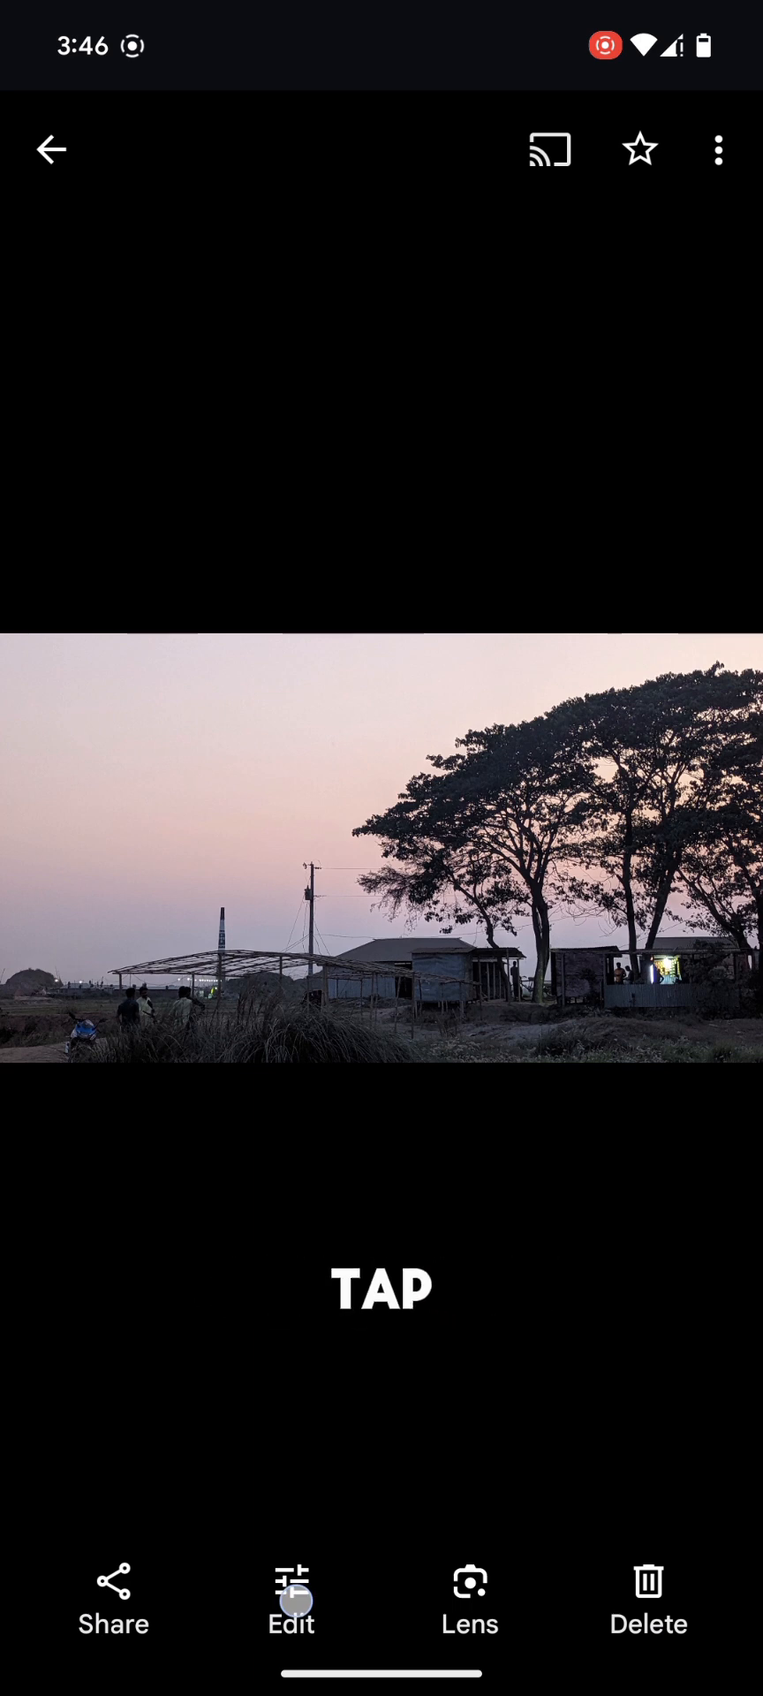
- Enter the editor for the dusk landscape and switch to Magic Editor
{"action": "left_click", "coordinate": [291, 1598]}
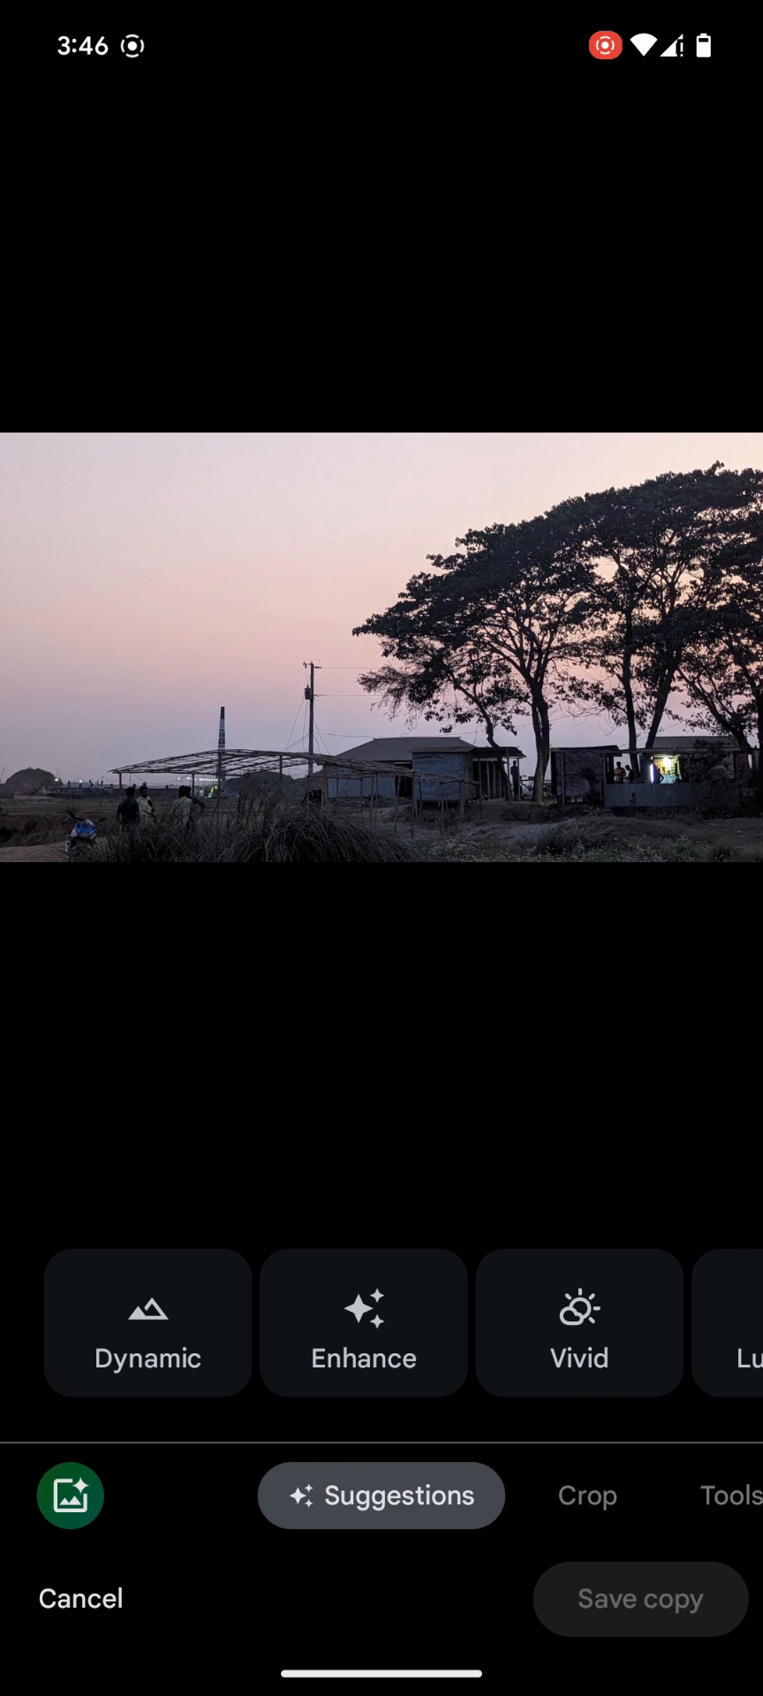
{"action": "left_click", "coordinate": [363, 1321]}
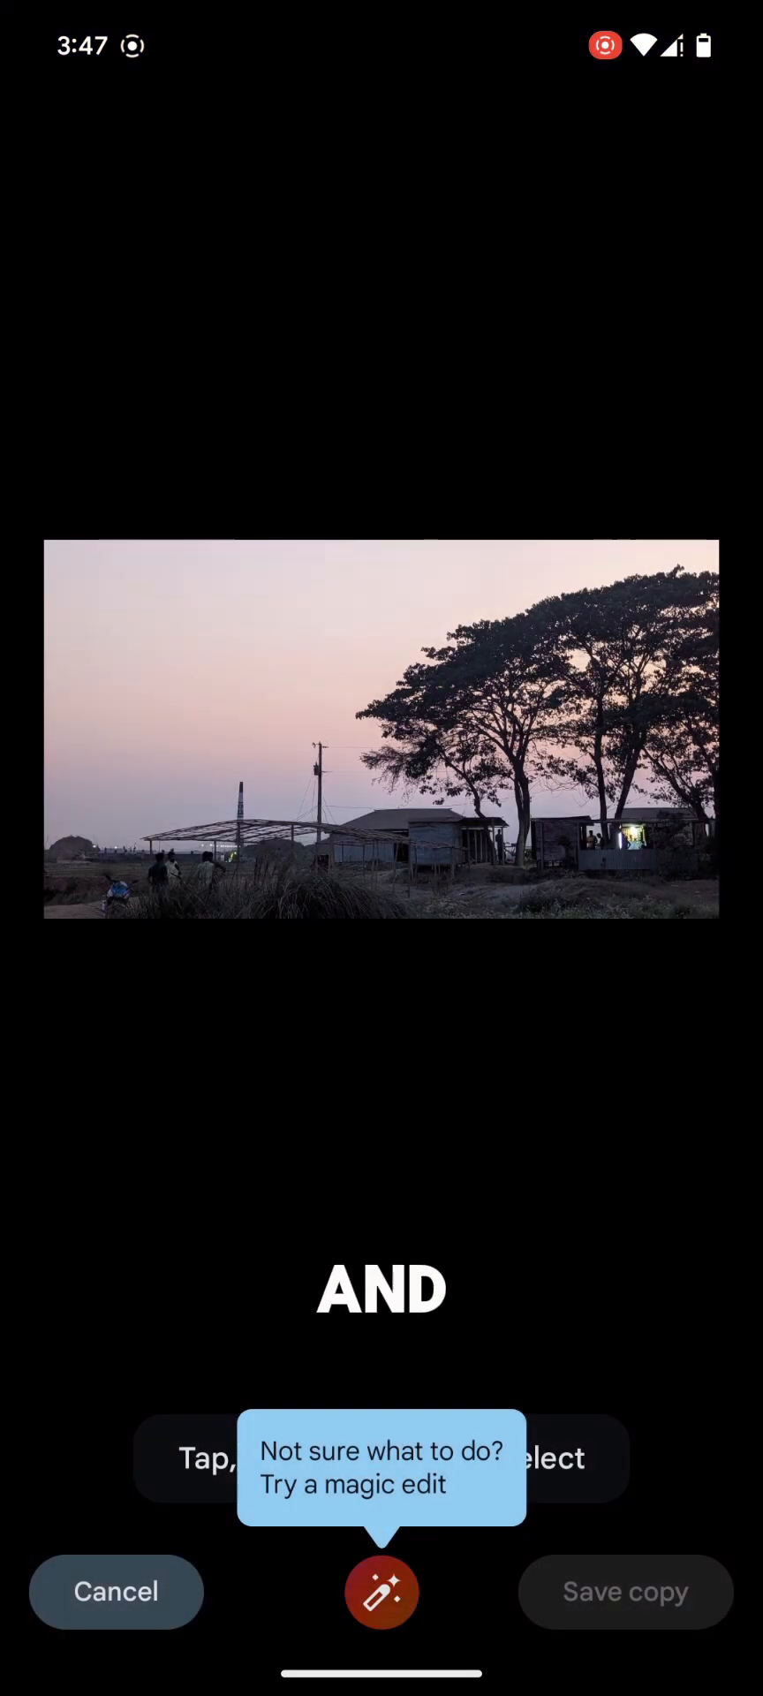
- Dismiss the Magic Editor tip and choose the Sky style to generate restyles
{"action": "left_click", "coordinate": [380, 1590]}
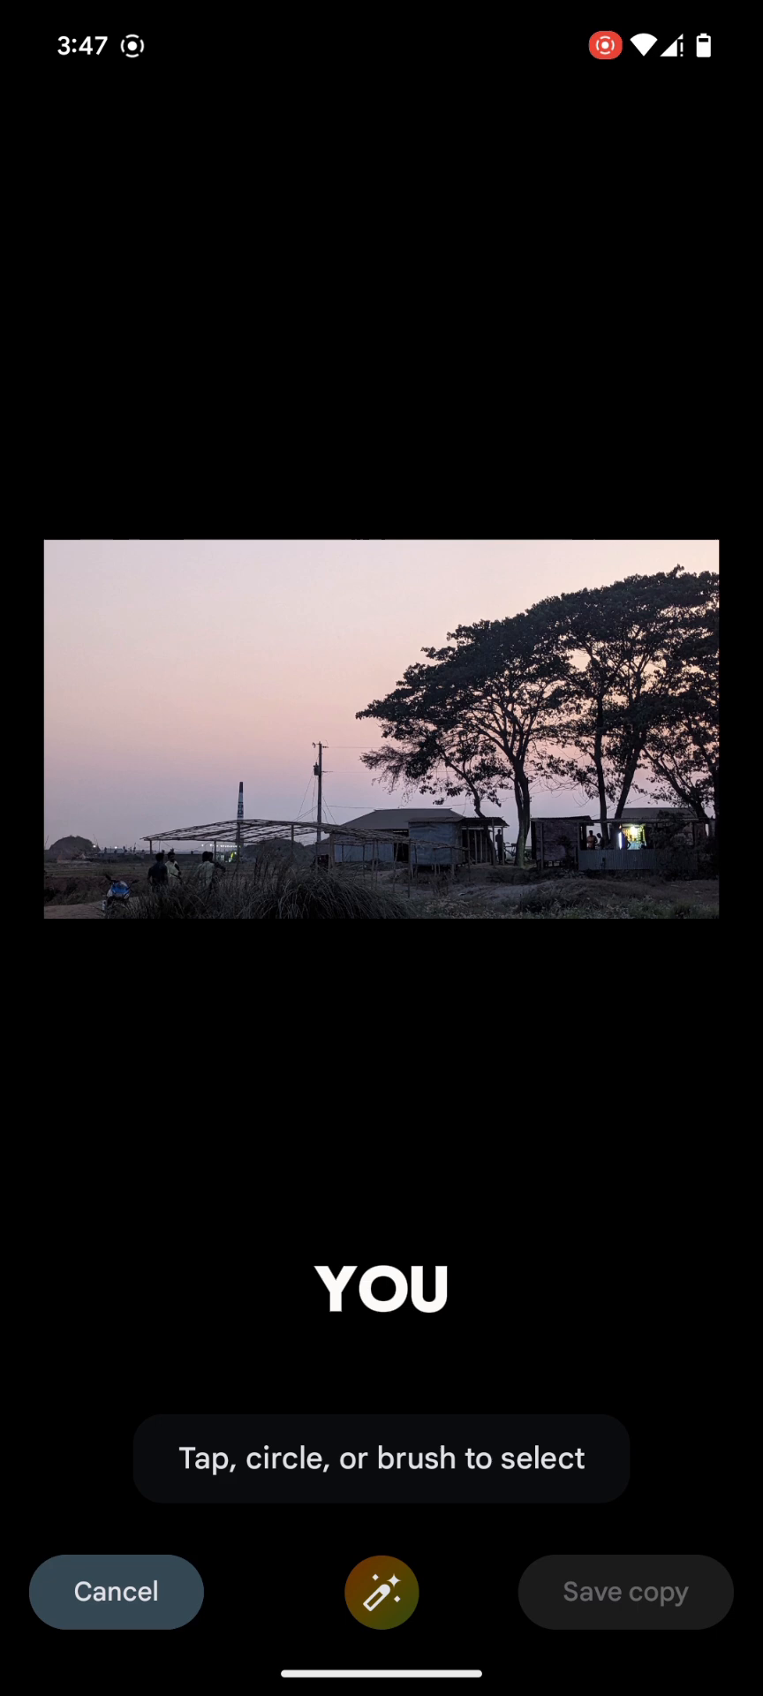
{"action": "left_click", "coordinate": [381, 1590]}
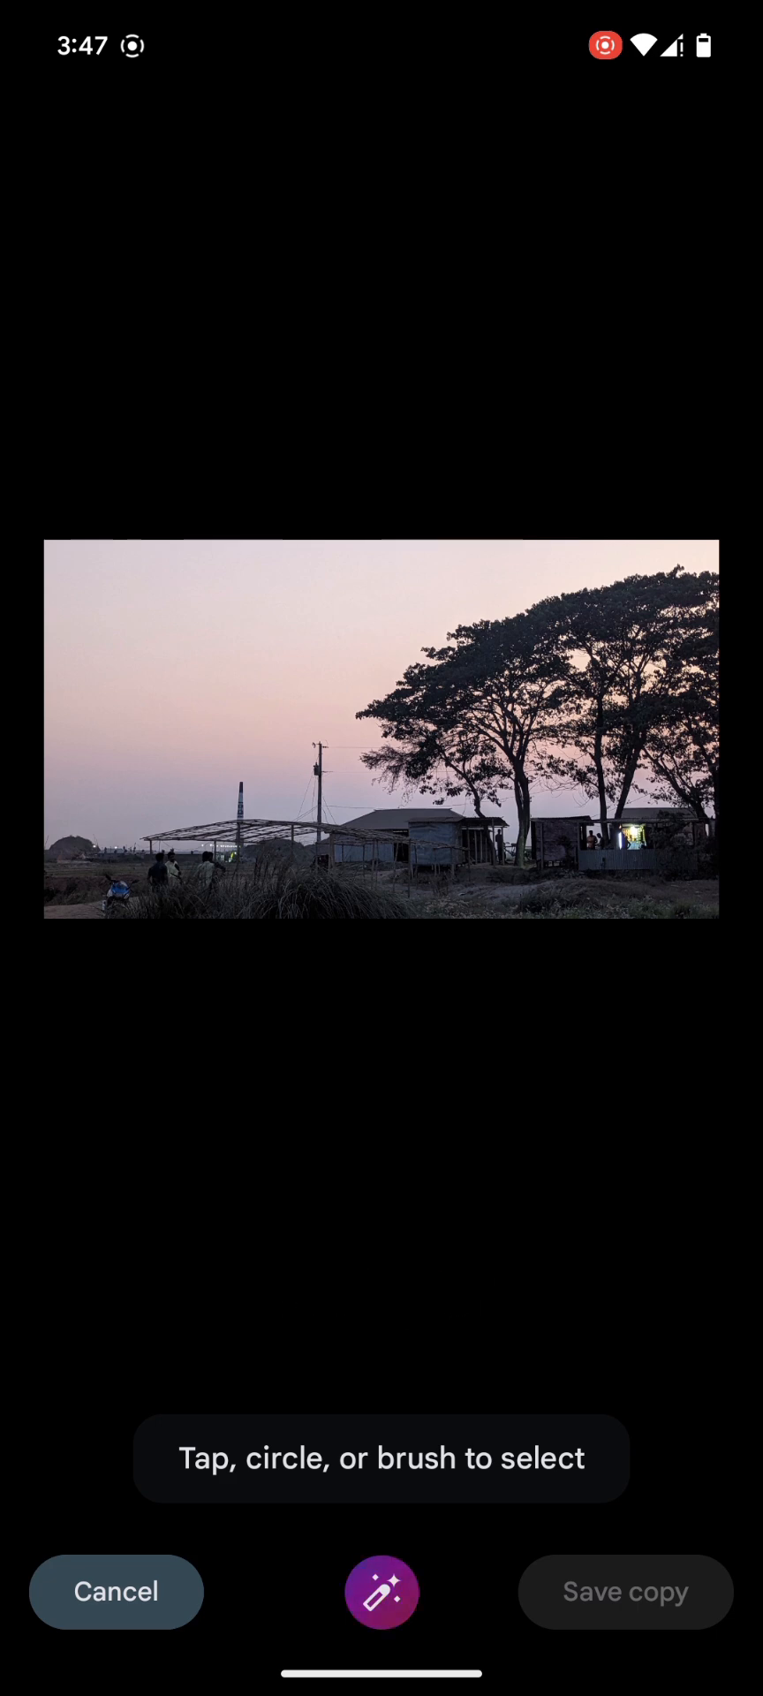
{"action": "left_click", "coordinate": [380, 1590]}
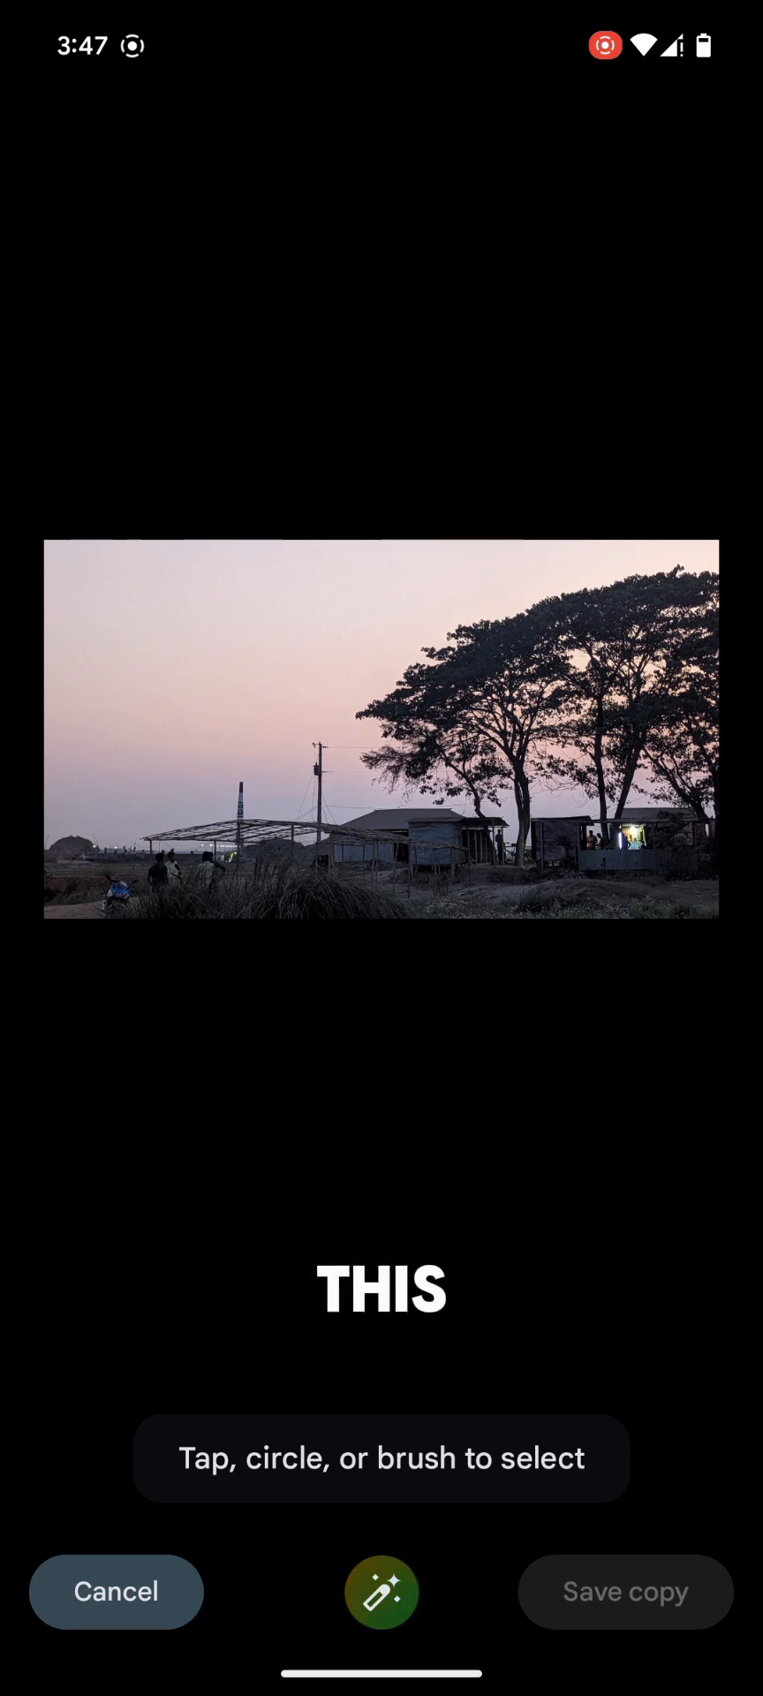
{"action": "left_click", "coordinate": [381, 1590]}
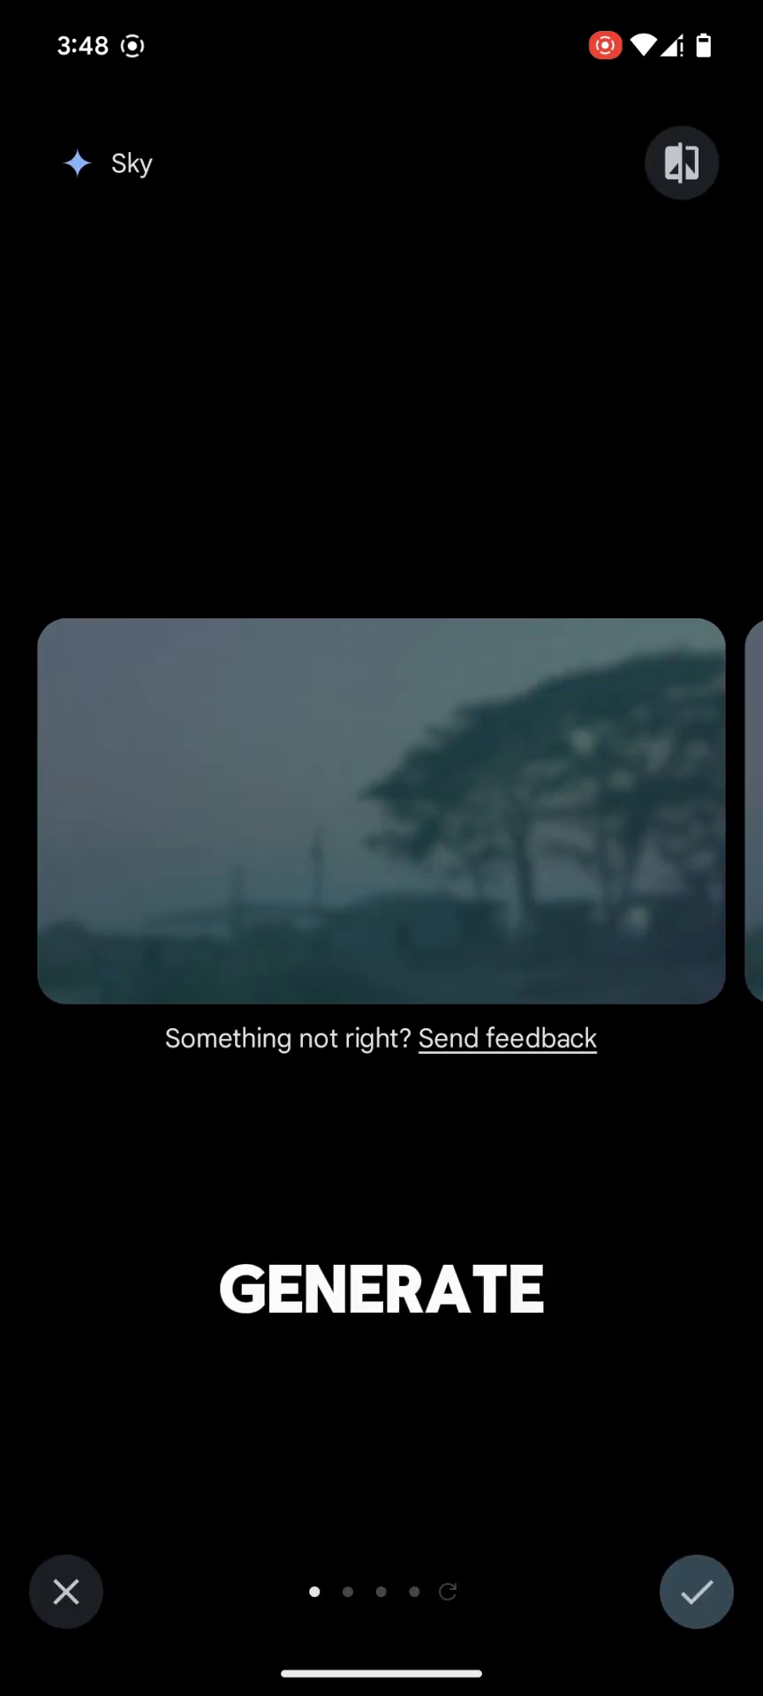
- Show the second Sky variant with the vivid orange-and-purple sunset
{"action": "left_click", "coordinate": [381, 1287]}
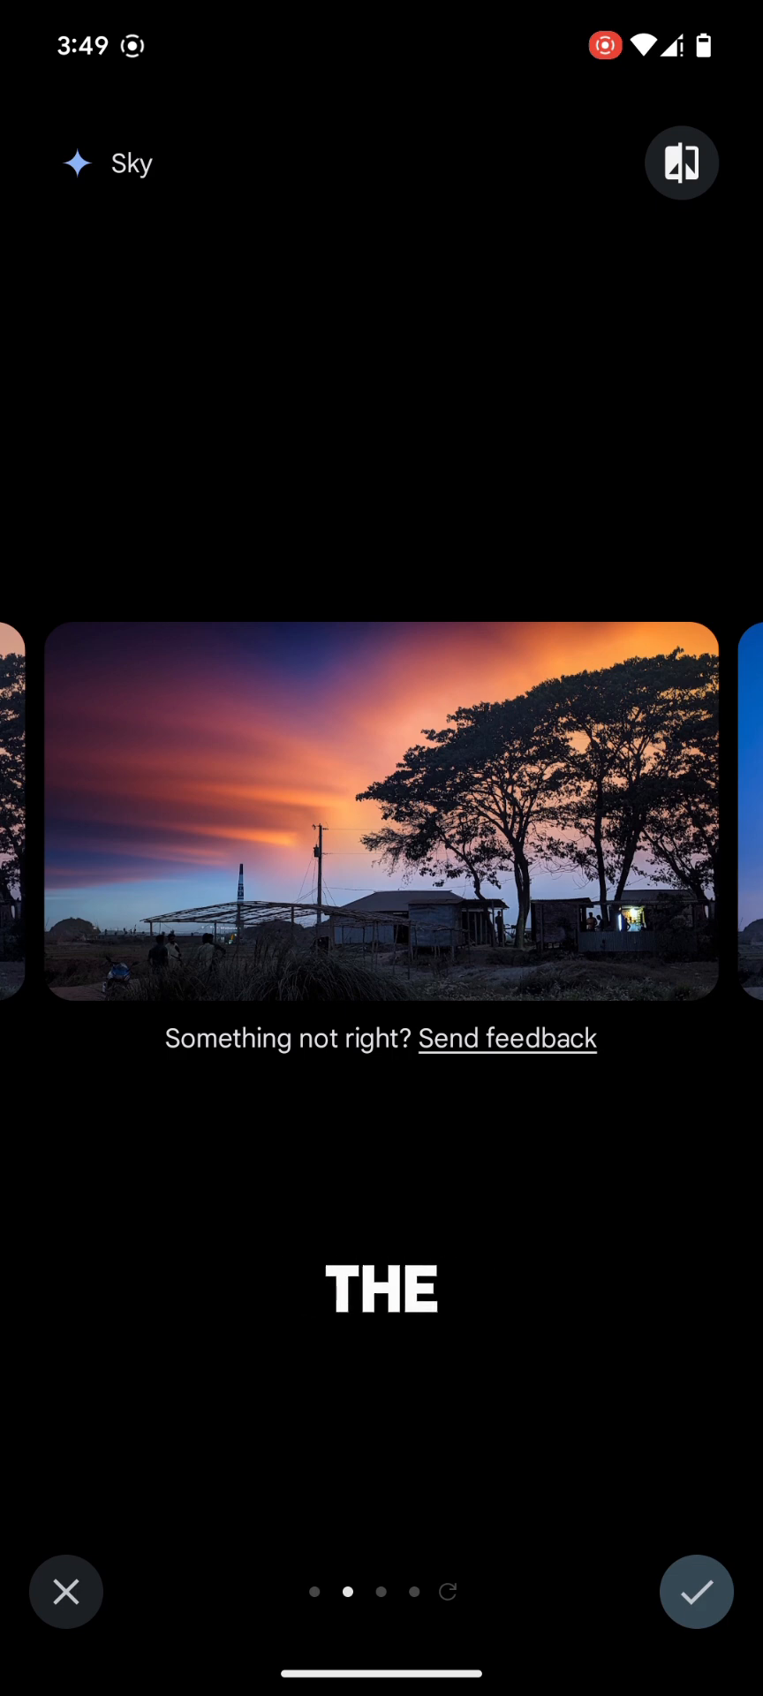
- Accept the vivid sunset sky and save the edited photo as a copy
{"action": "left_click", "coordinate": [695, 1591]}
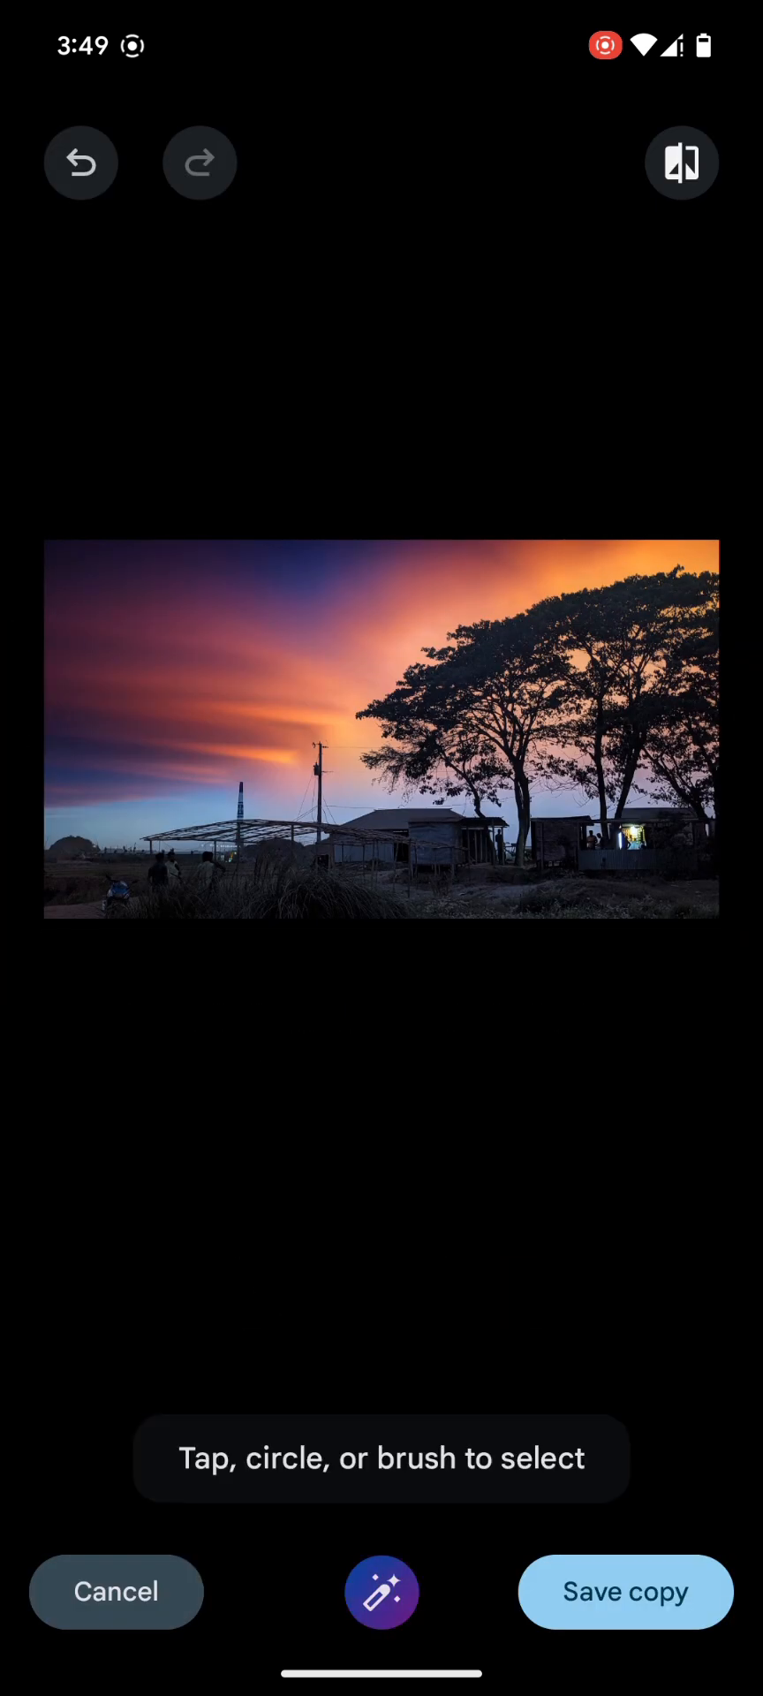
{"action": "left_click", "coordinate": [624, 1590]}
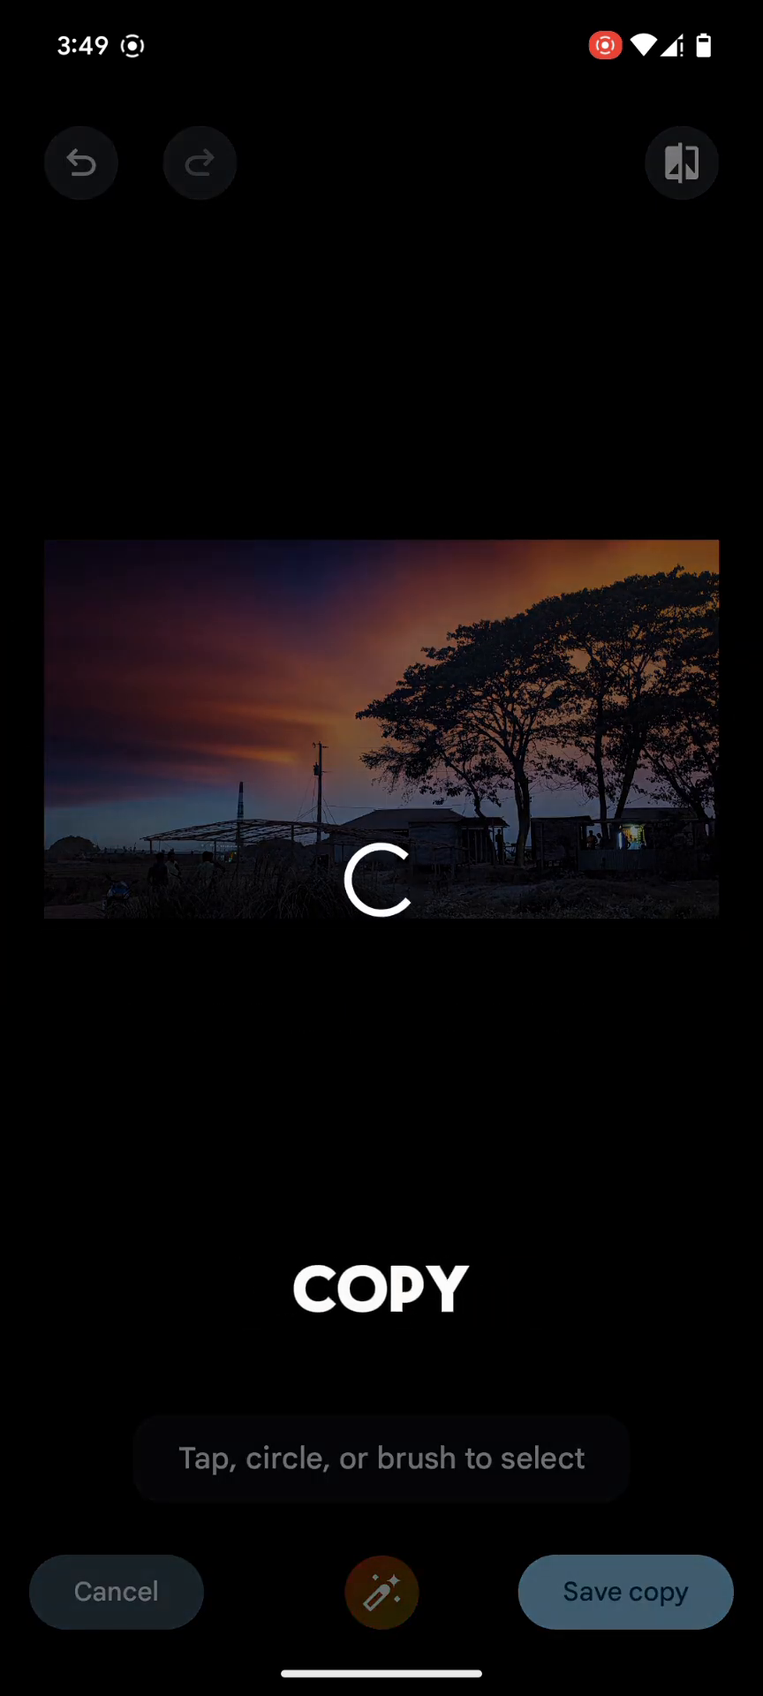
{"action": "left_click", "coordinate": [624, 1590]}
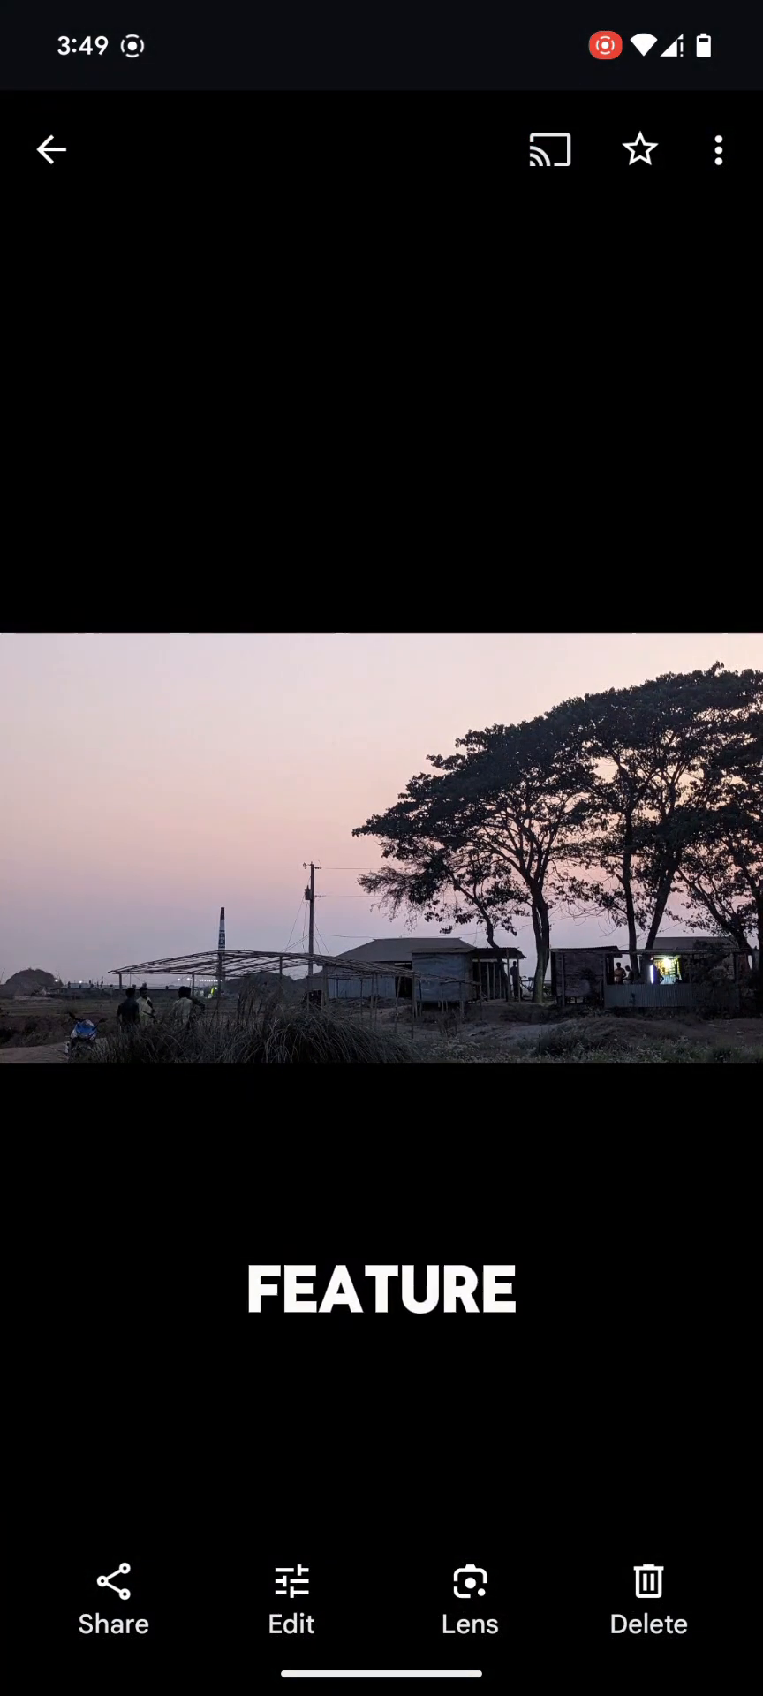
- Reopen the editor, generate Golden hour restyles and swipe through the warm orange variants
{"action": "left_click", "coordinate": [291, 1600]}
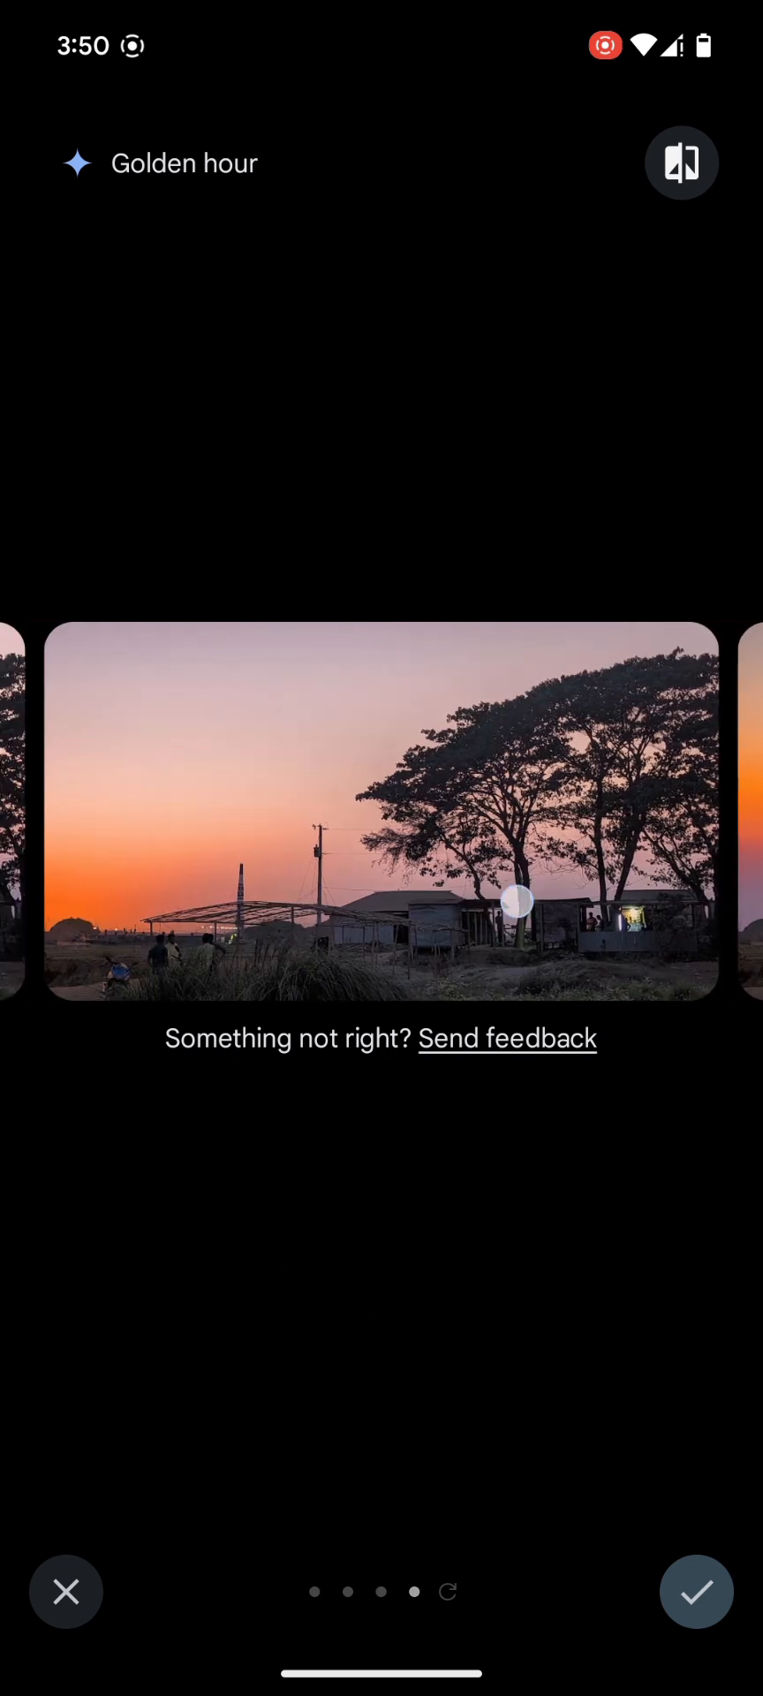
{"action": "scroll", "scroll_direction": "left", "scroll_amount": 3}
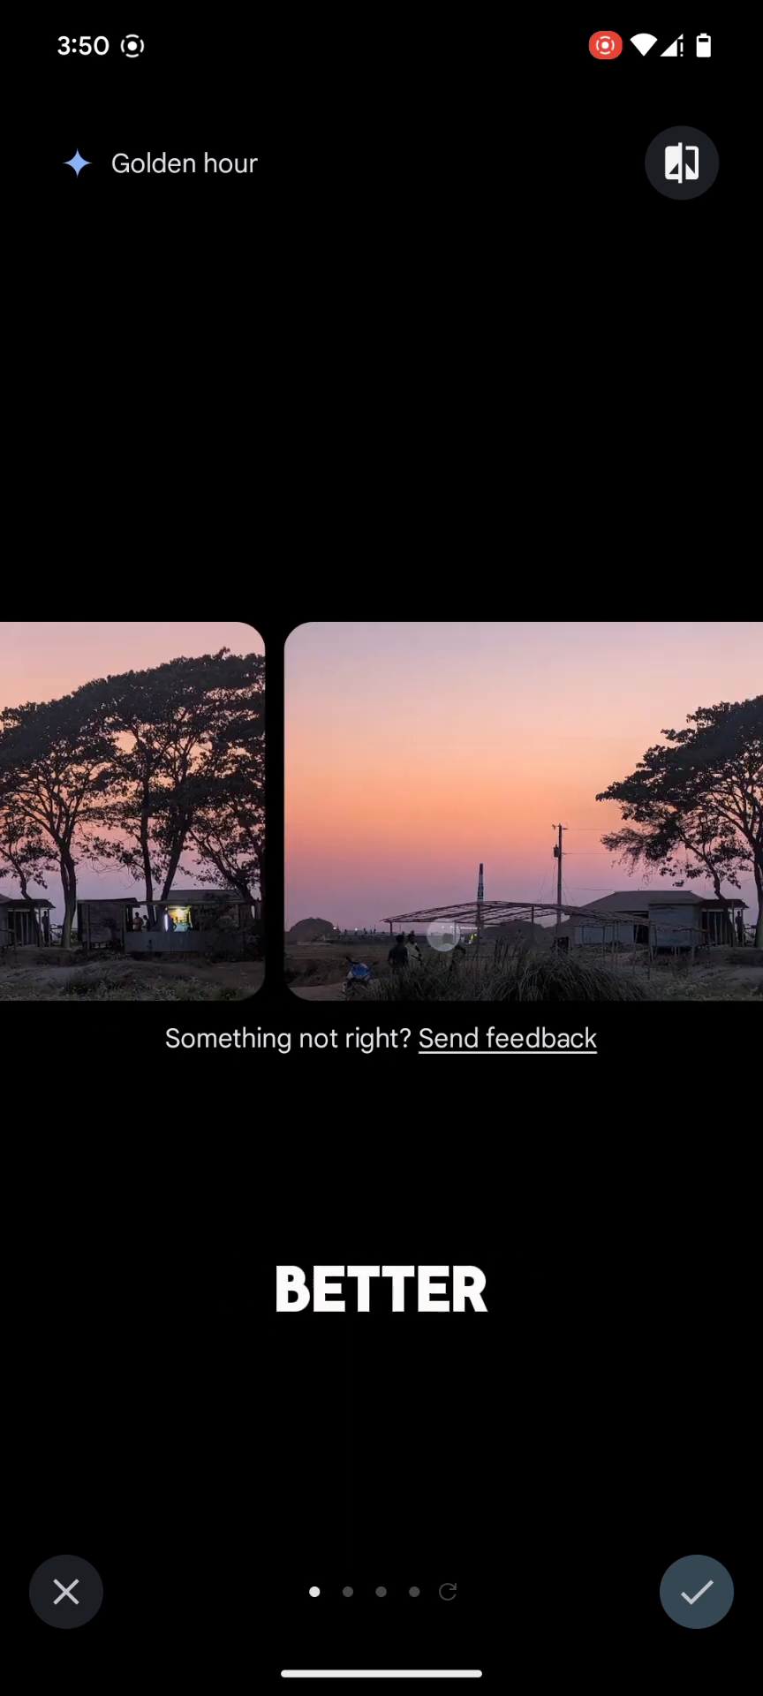